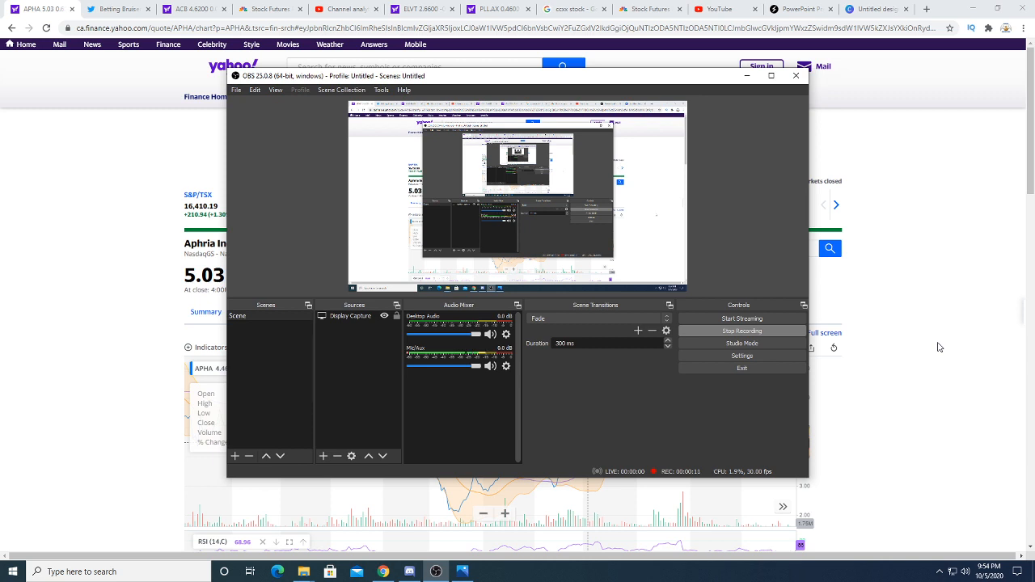
mouse_move(948, 337)
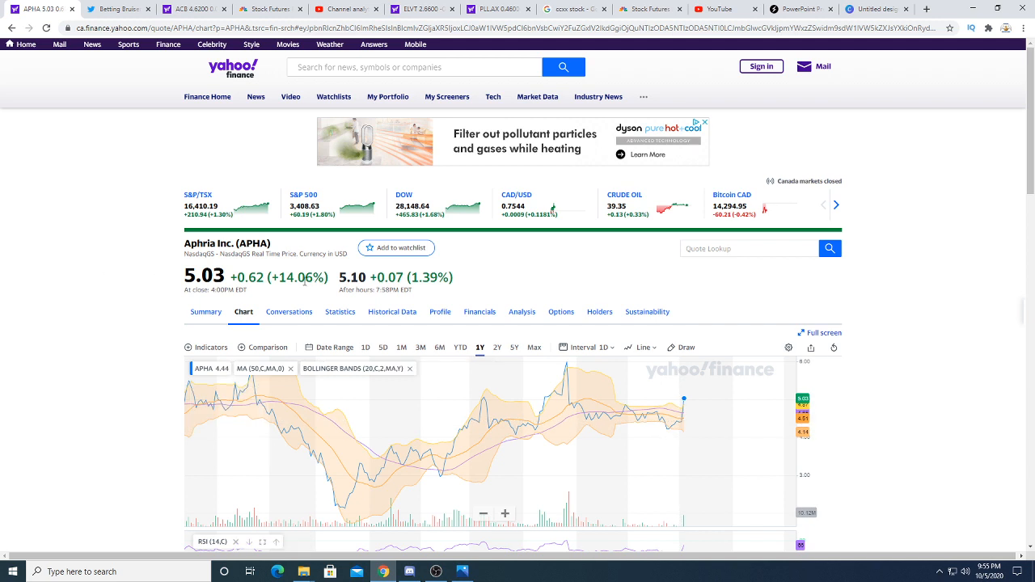
mouse_move(751, 363)
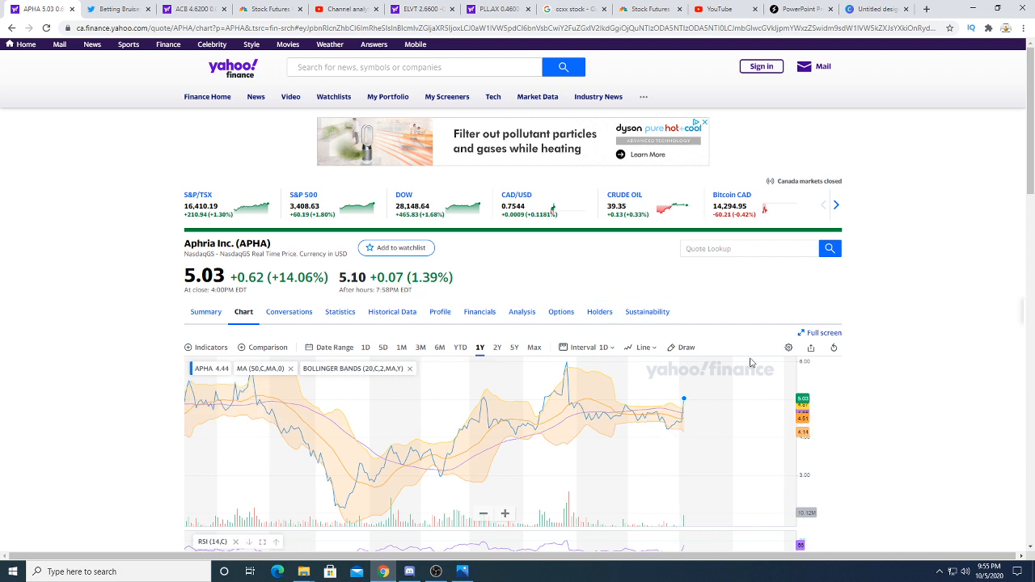
mouse_move(815, 390)
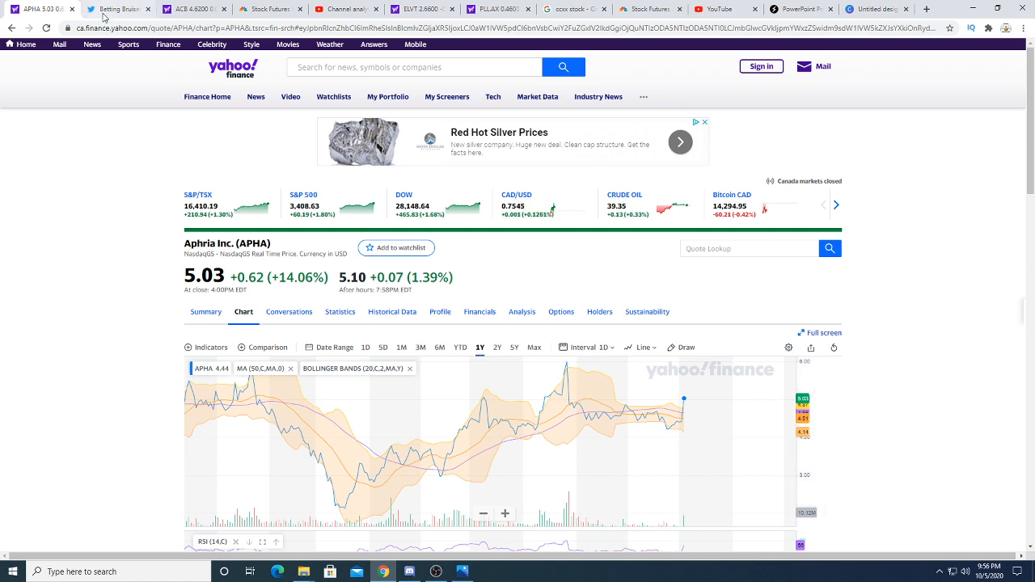
Step: Switch to the Betting Bruiser Twitter profile to read the $APHA and $CGC deal tweets
click(122, 11)
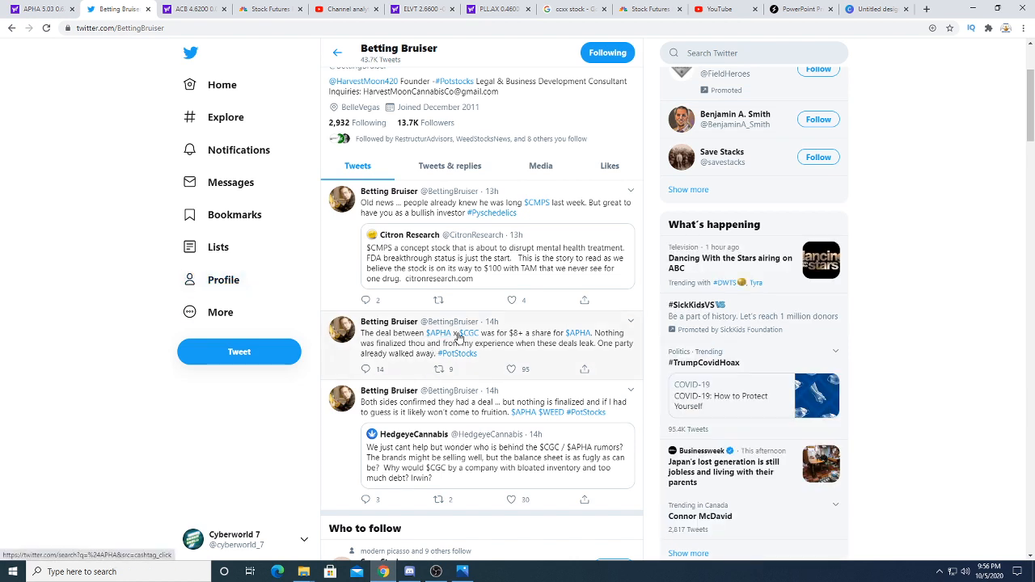
mouse_move(497, 339)
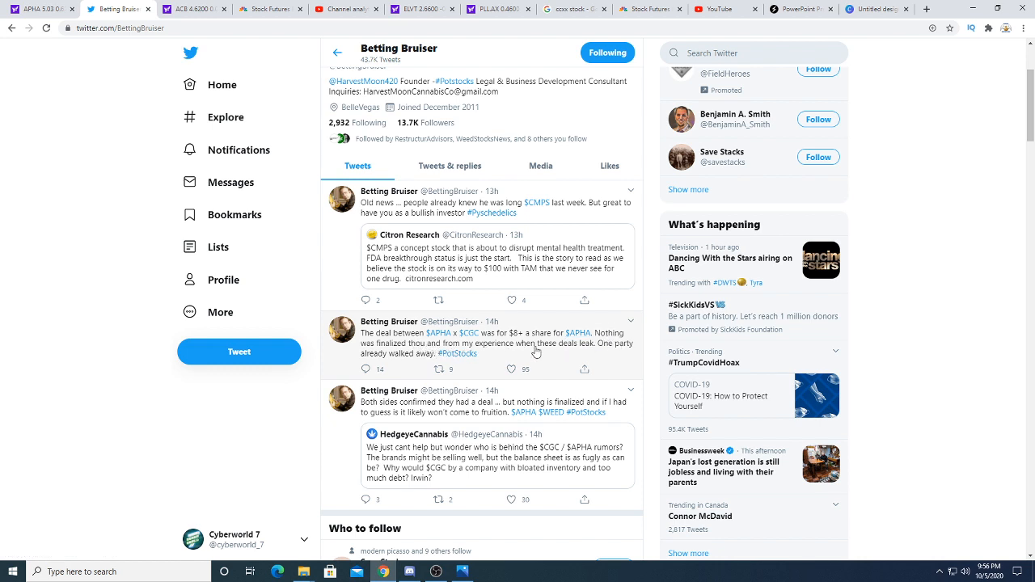
mouse_move(599, 361)
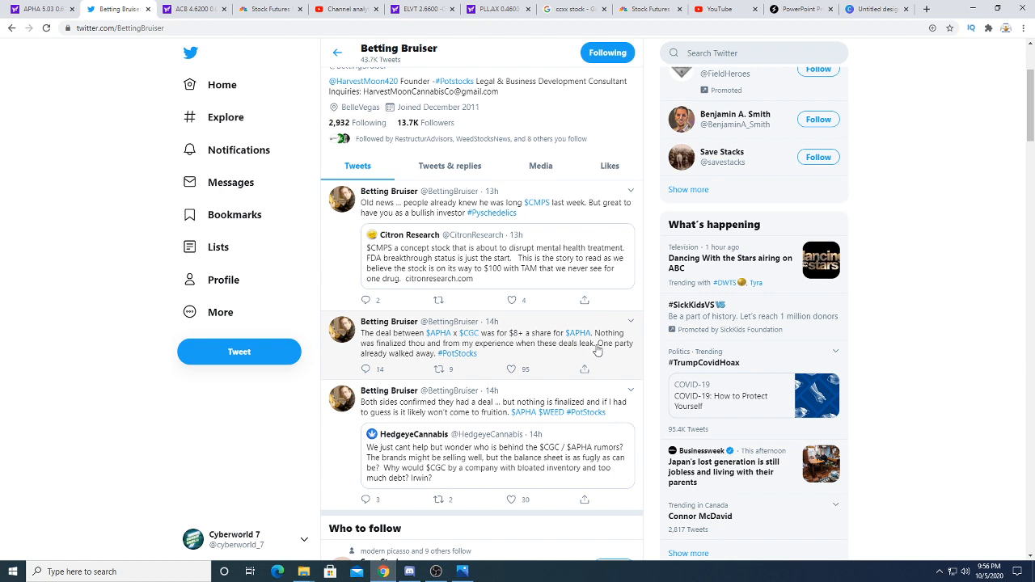
mouse_move(408, 358)
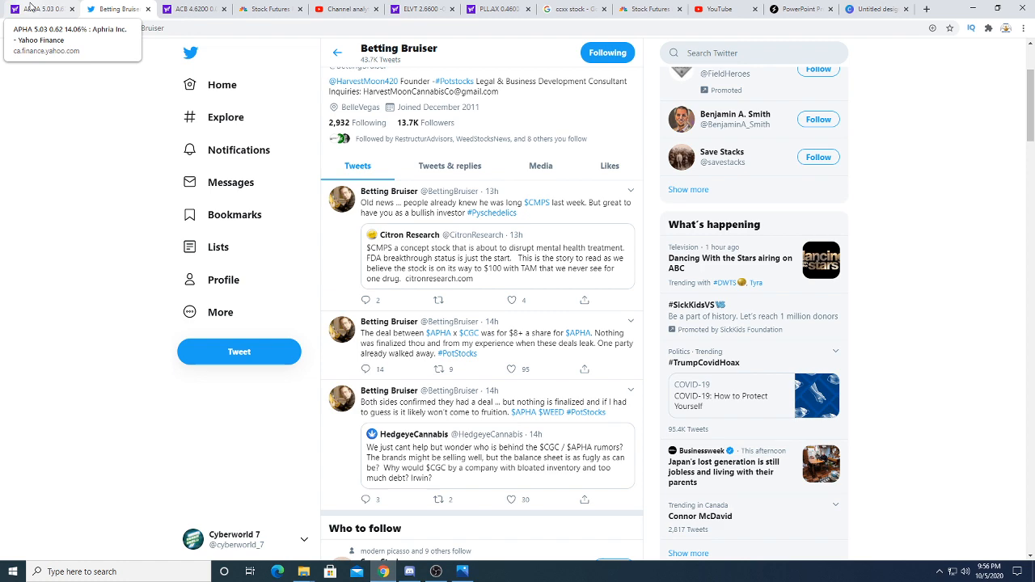
Step: Return to the Aphria (APHA) quote page with its Bollinger-band chart
click(36, 10)
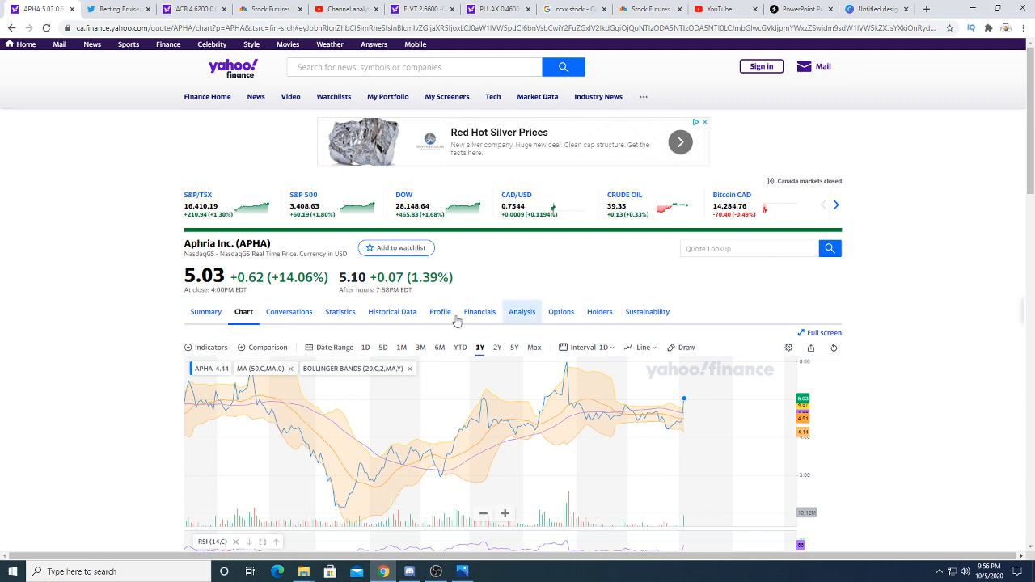
mouse_move(81, 288)
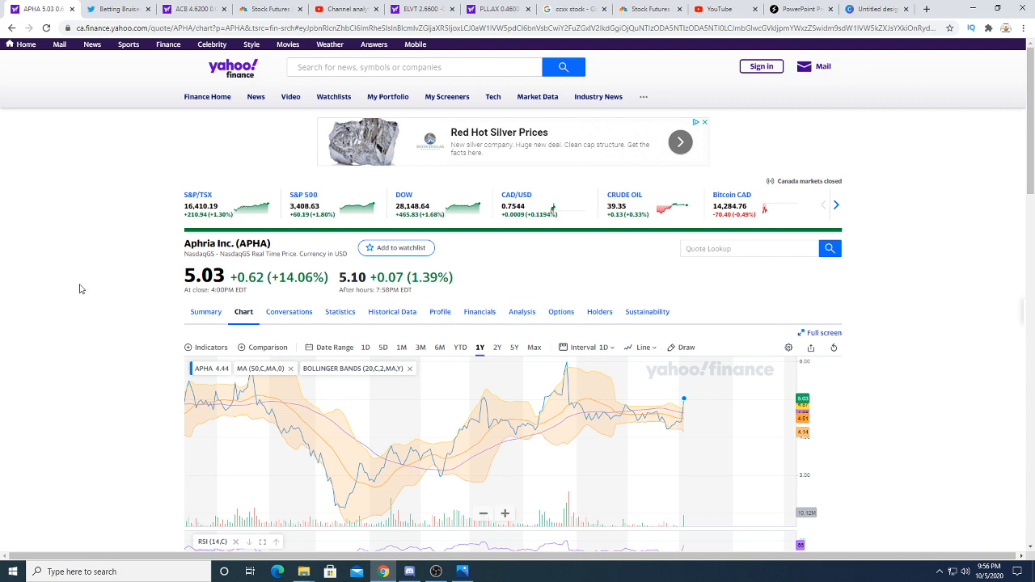
mouse_move(693, 219)
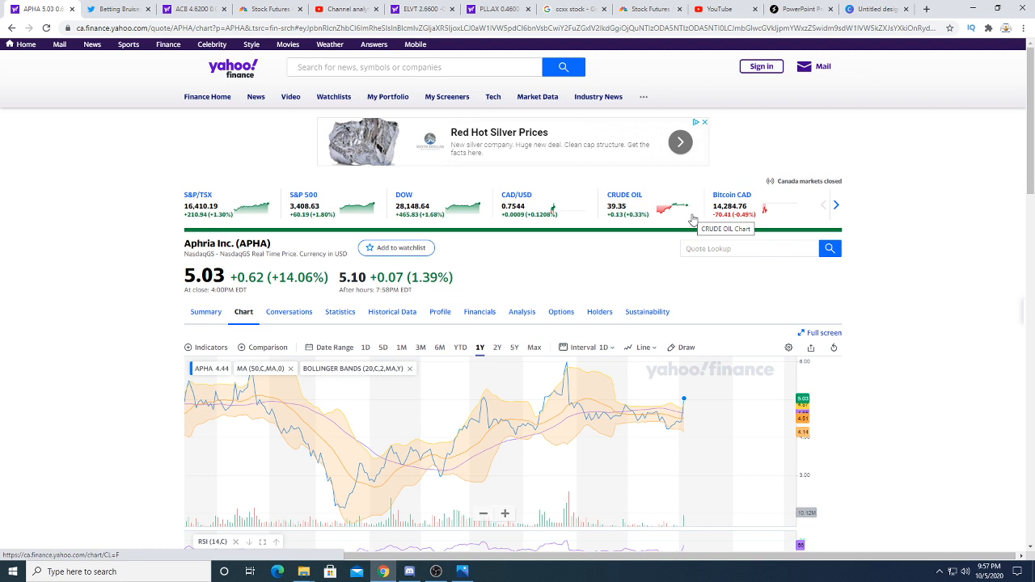
mouse_move(199, 162)
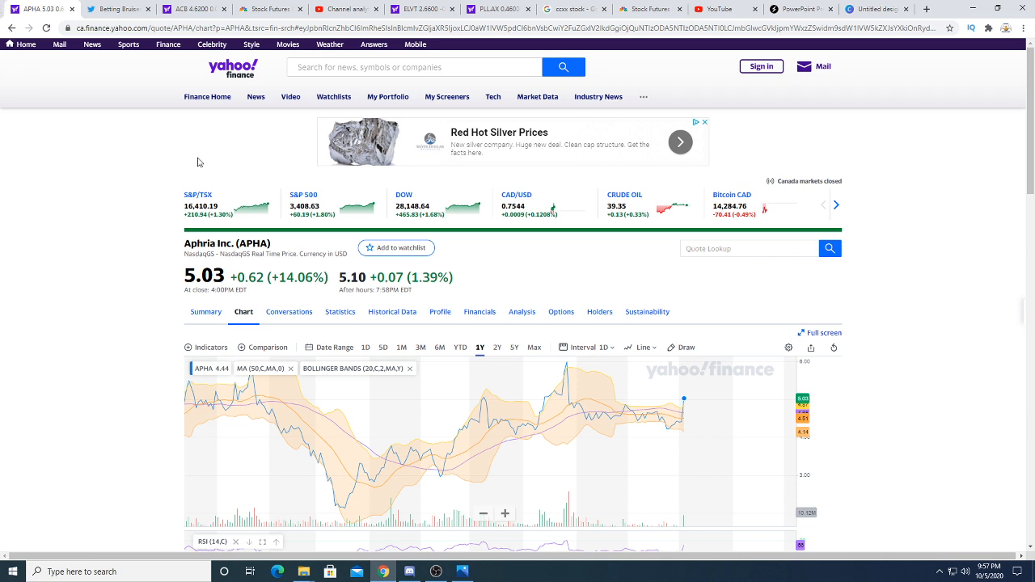
mouse_move(217, 180)
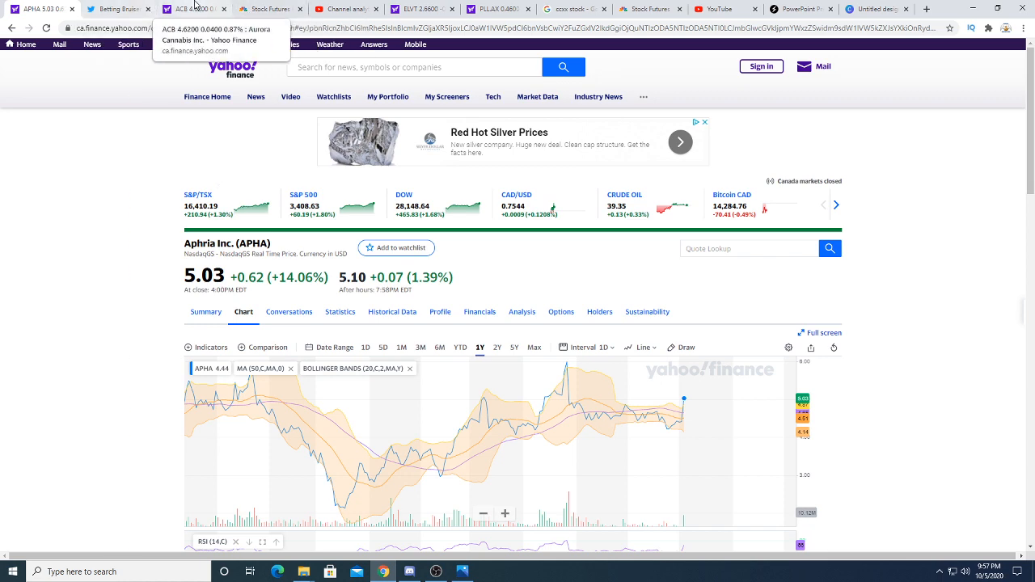
Step: View the Aurora Cannabis (ACB) quote summary at 4.6200 and browse its lawsuit news feed
click(191, 8)
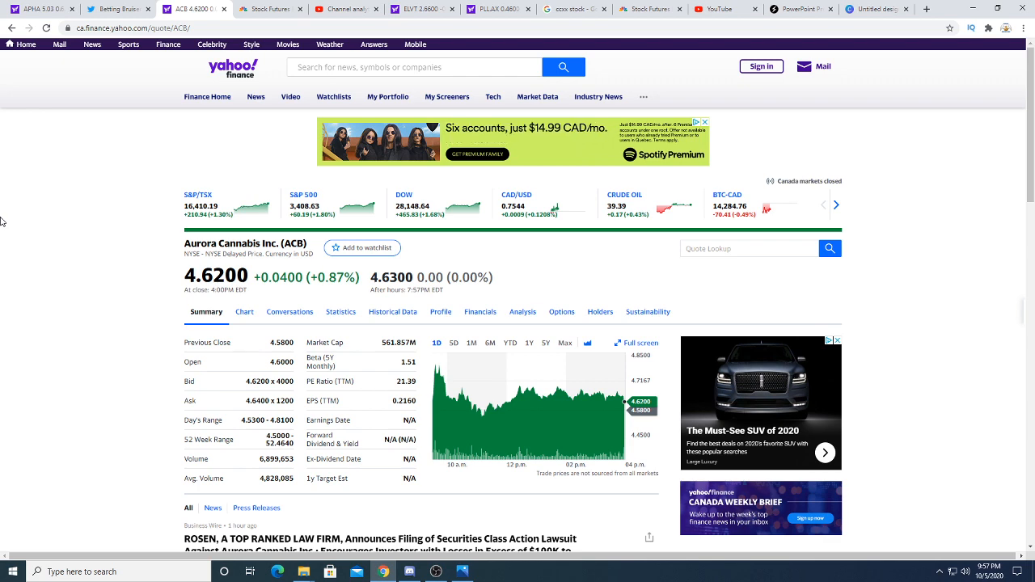
scroll(down, 3)
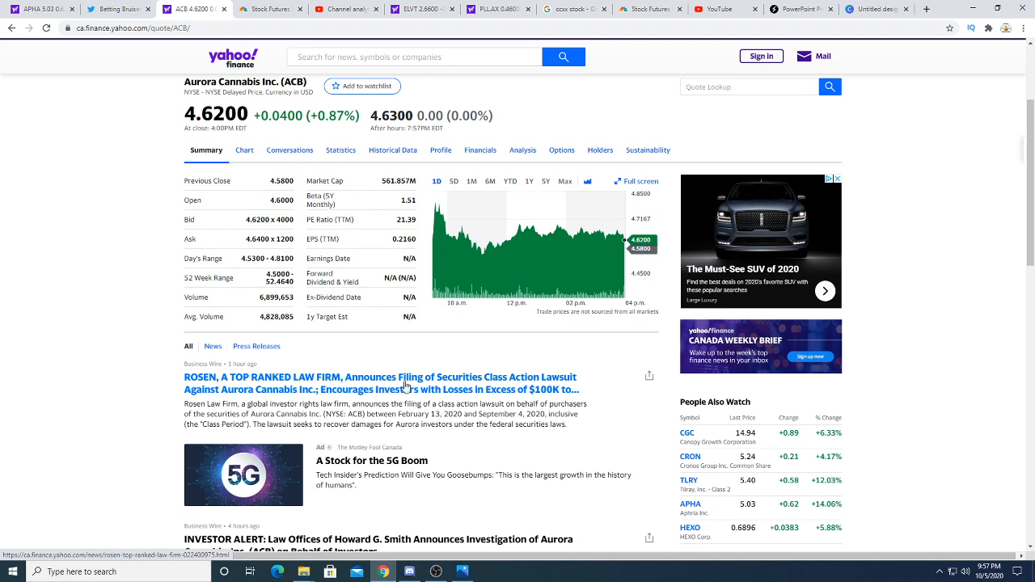
mouse_move(576, 387)
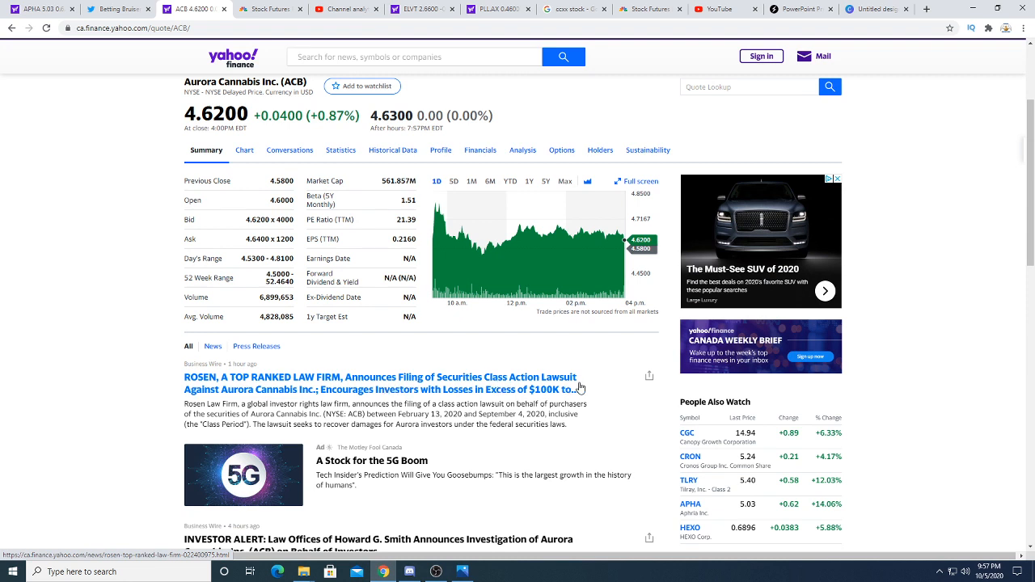
mouse_move(372, 395)
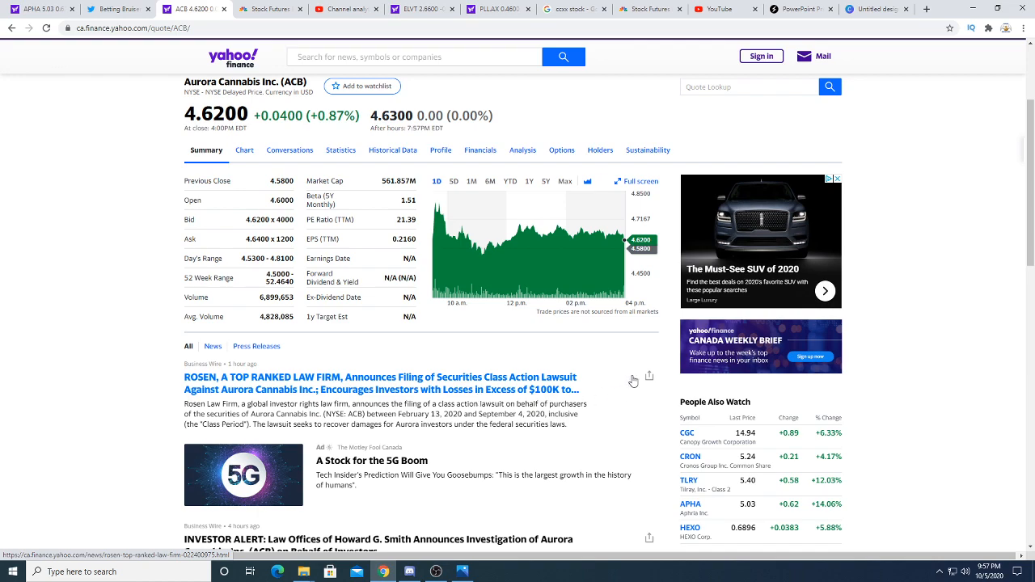
scroll(down, 3)
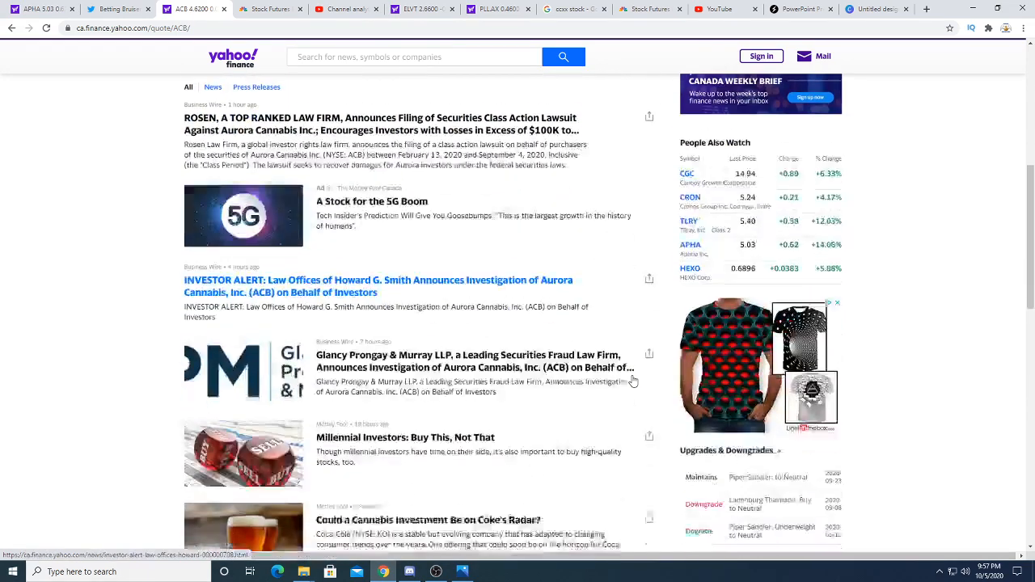
scroll(down, 3)
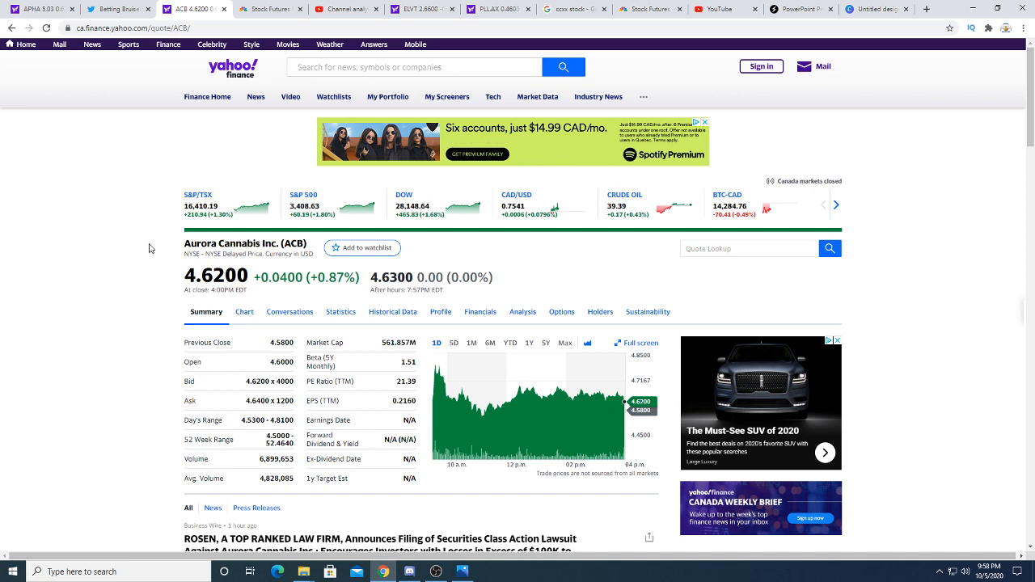
mouse_move(84, 246)
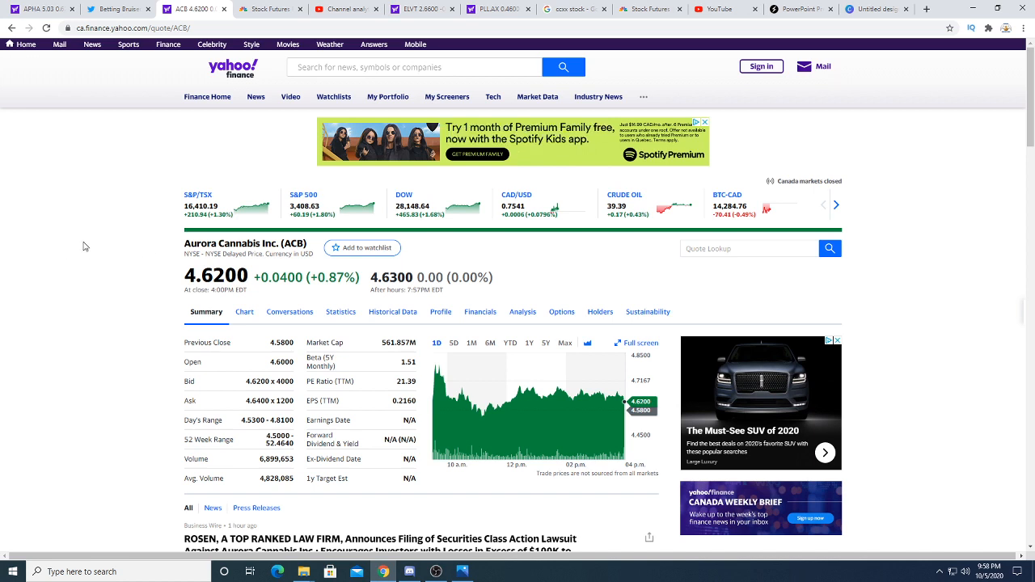
mouse_move(87, 259)
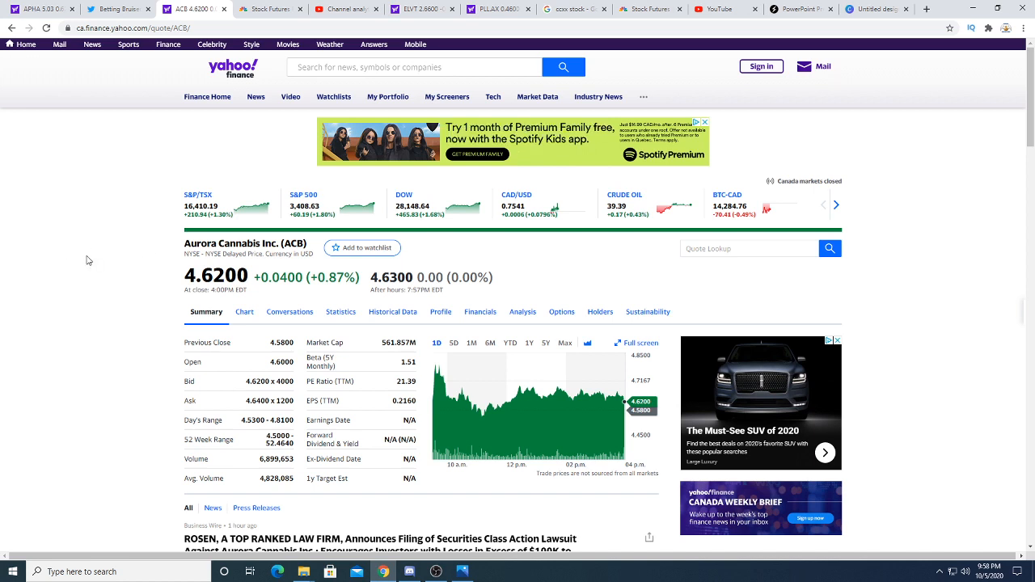
mouse_move(460, 369)
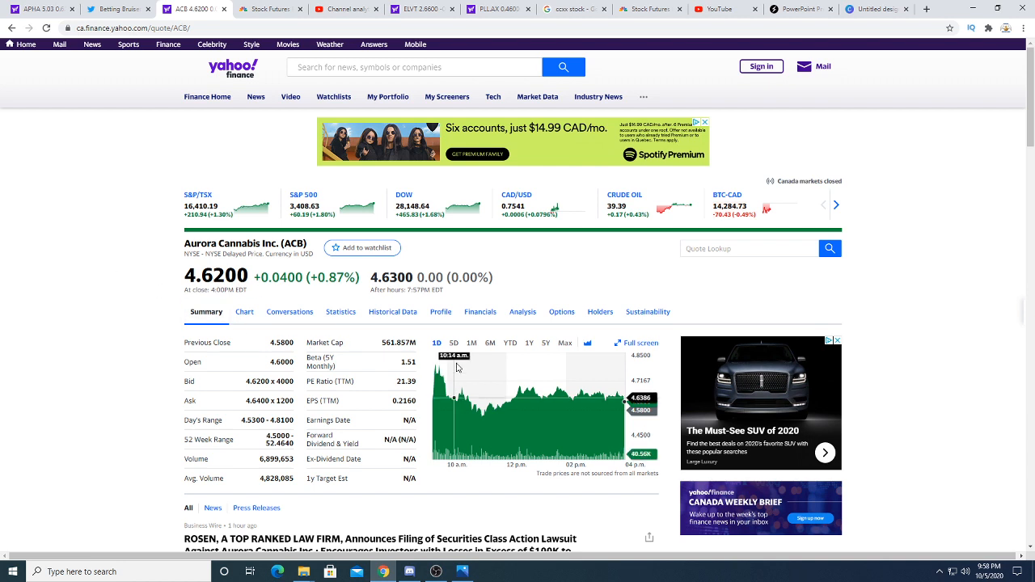
mouse_move(890, 294)
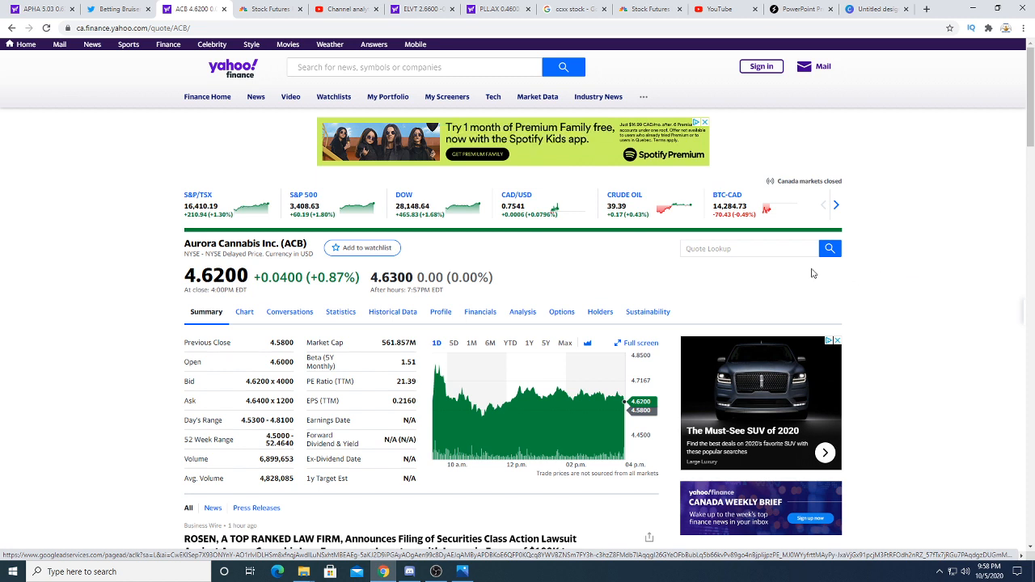
mouse_move(720, 266)
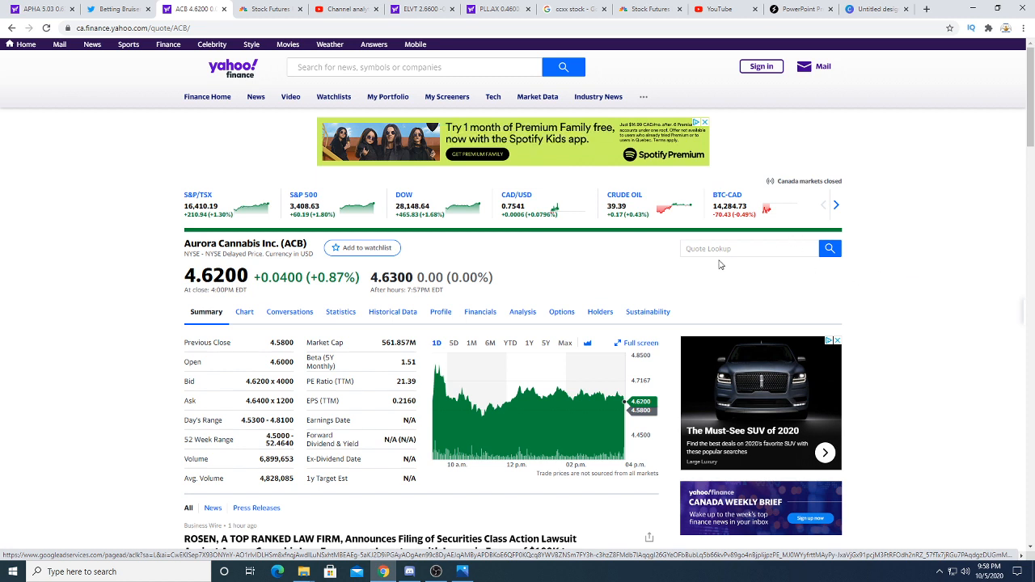
mouse_move(3, 296)
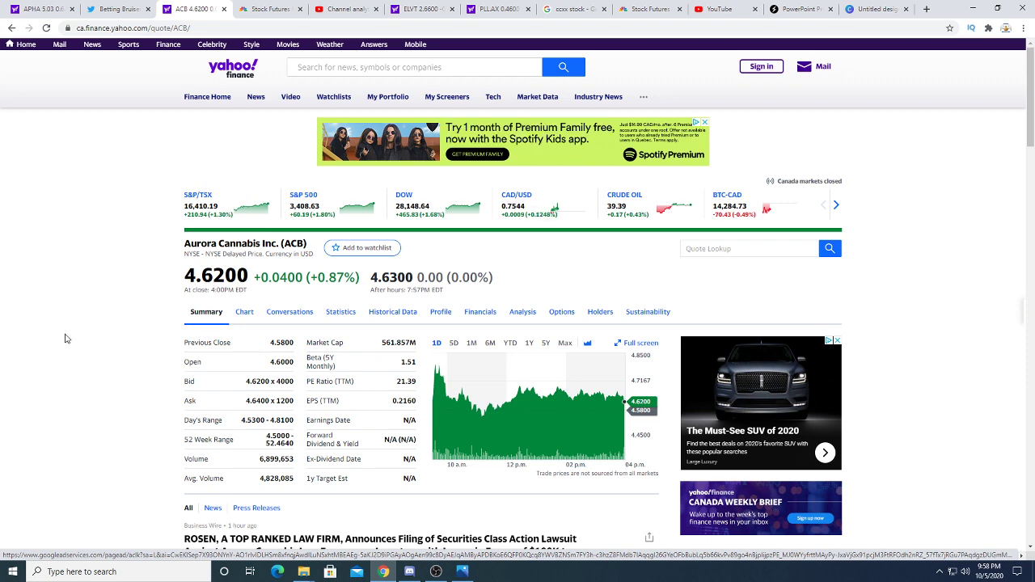
scroll(down, 3)
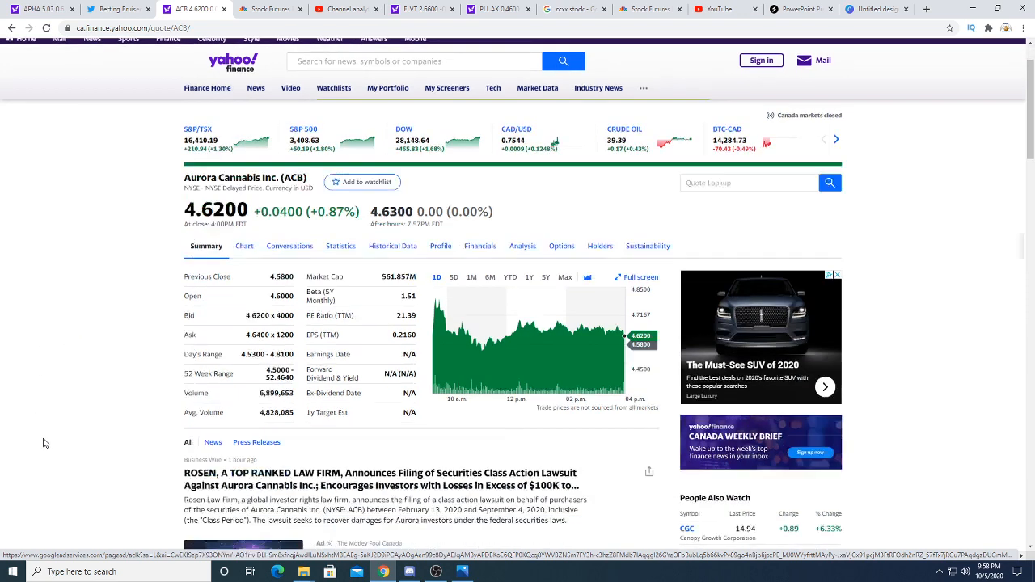
scroll(down, 3)
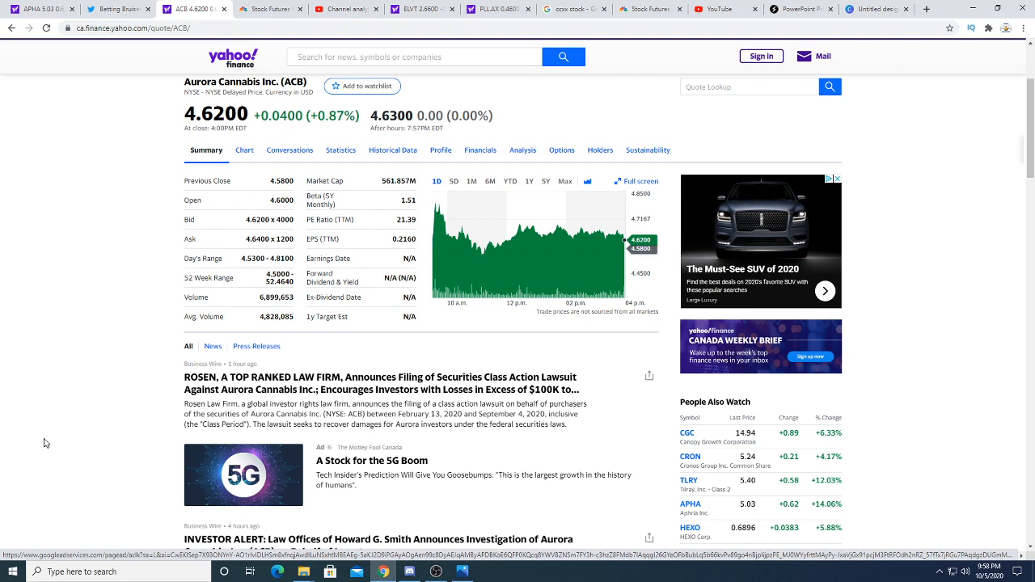
mouse_move(58, 430)
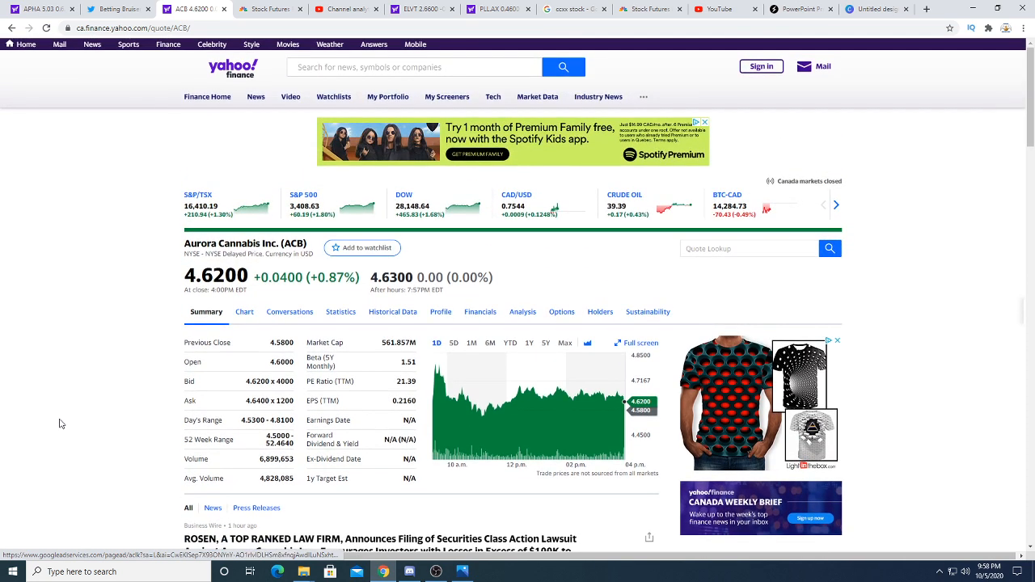
scroll(down, 3)
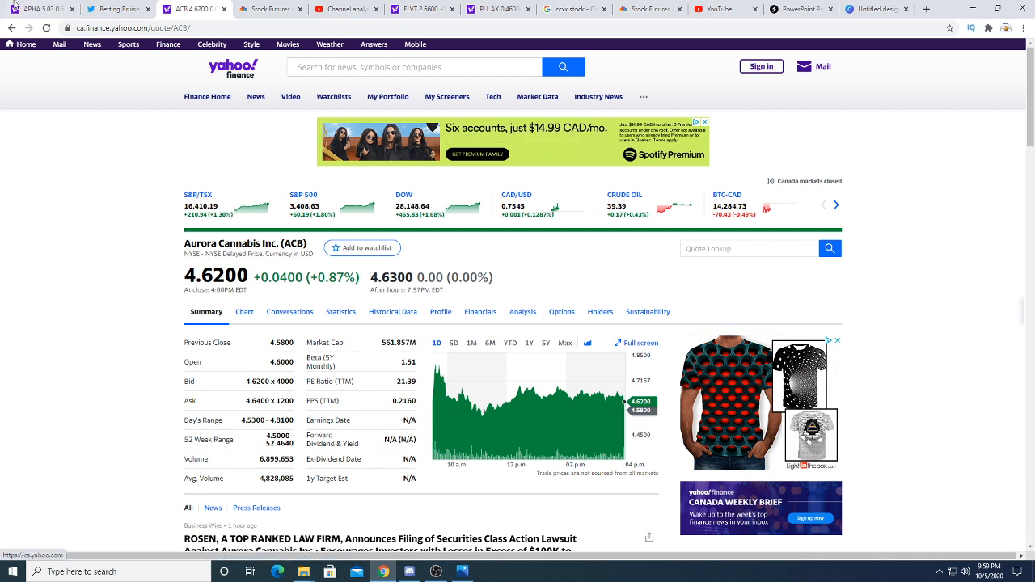
mouse_move(72, 14)
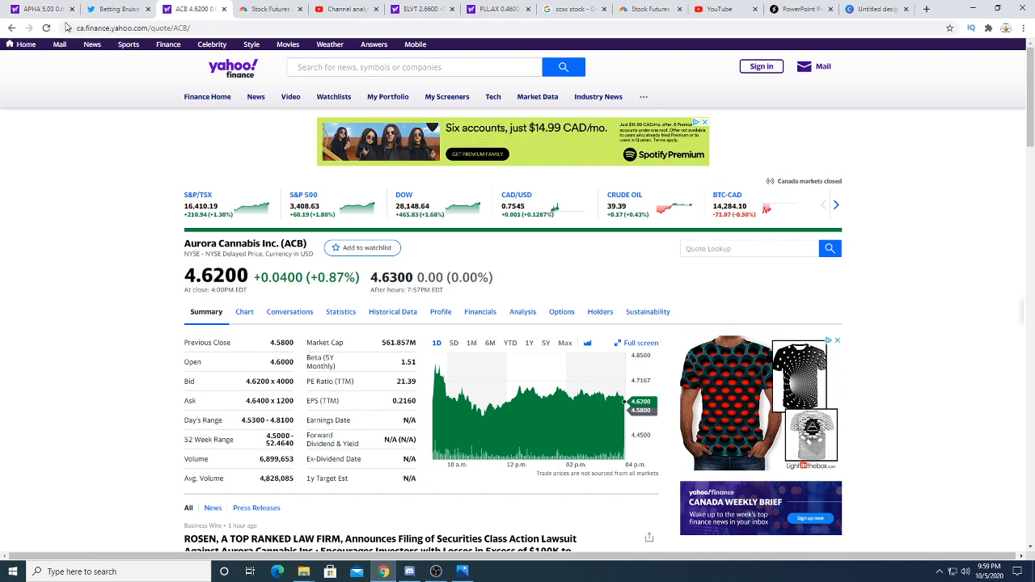
mouse_move(116, 20)
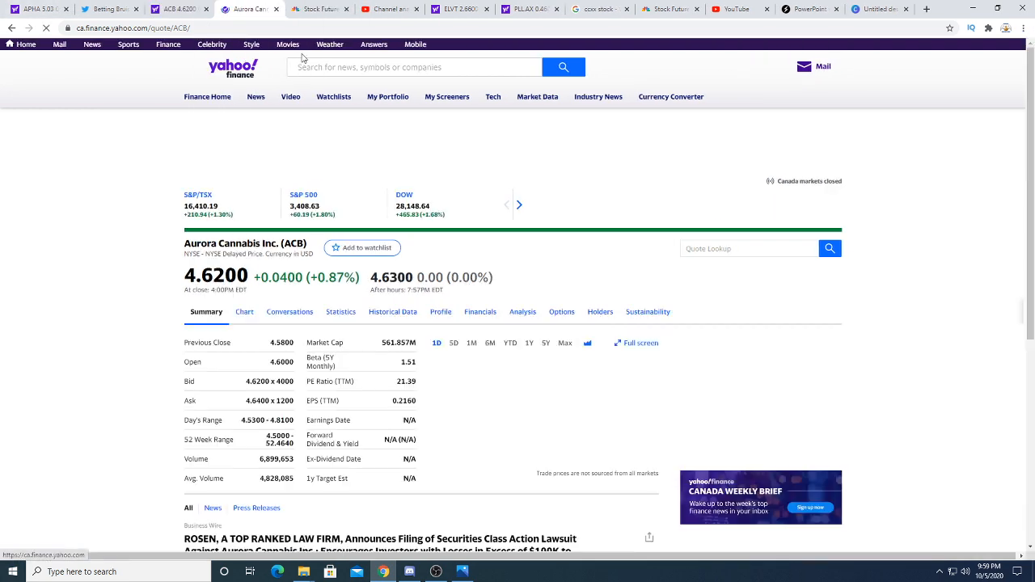
Step: Search 'GMED' and load the GameStop Corp. (GME) quote page priced at 9.46
text(GMED)
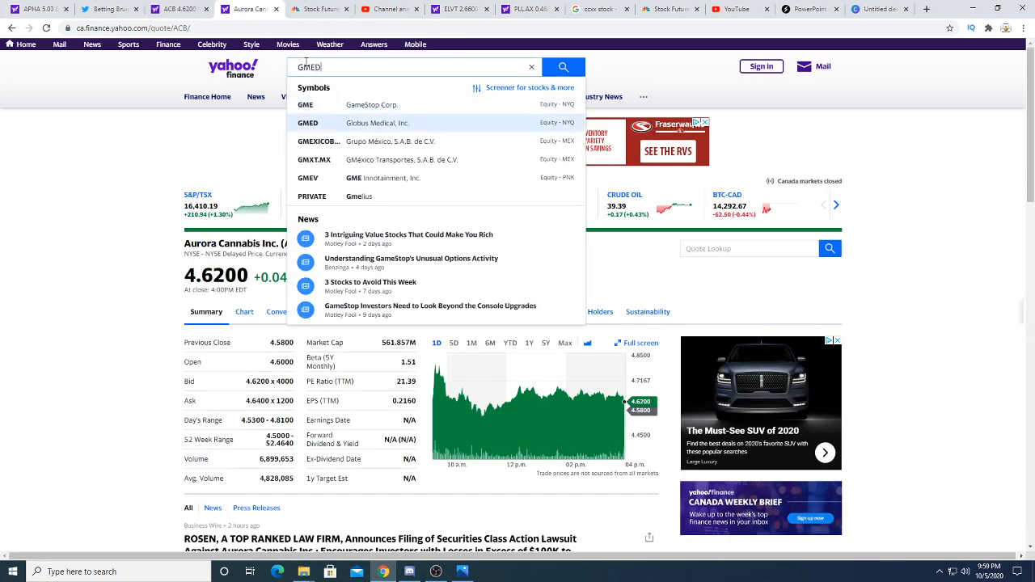
click(305, 104)
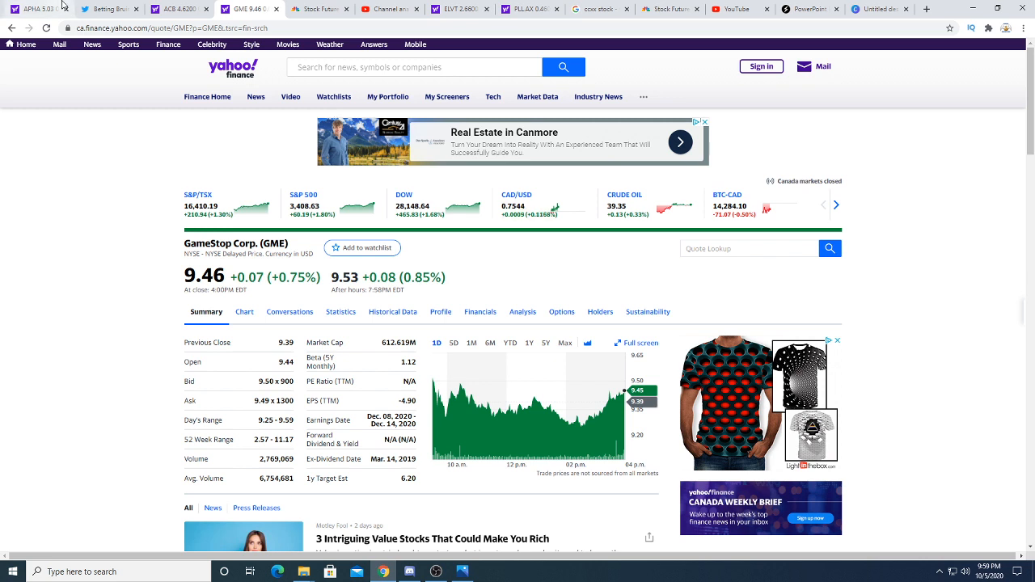
Step: Return to the Aurora Cannabis (ACB) quote summary showing 4.6200
click(170, 8)
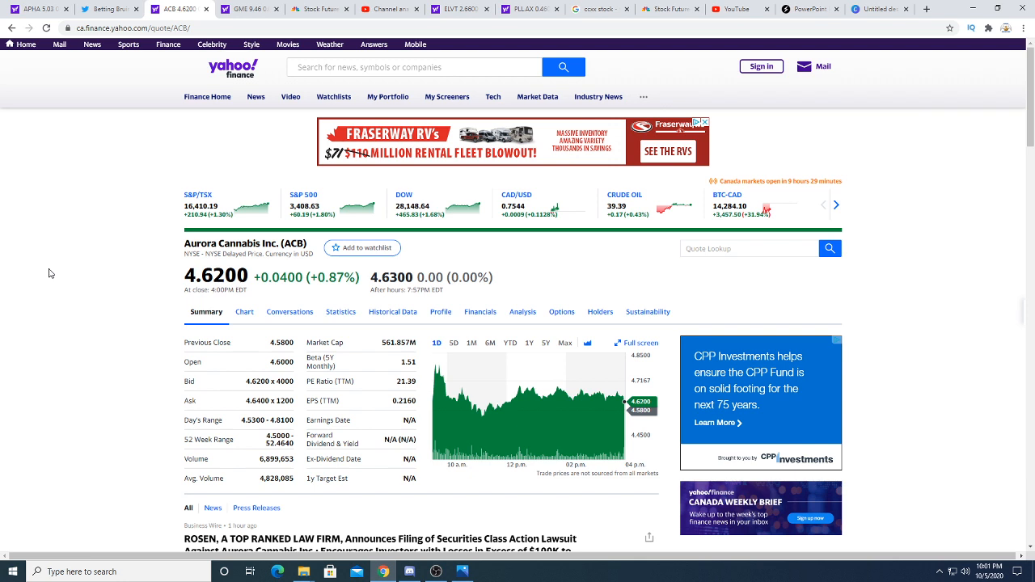
mouse_move(178, 110)
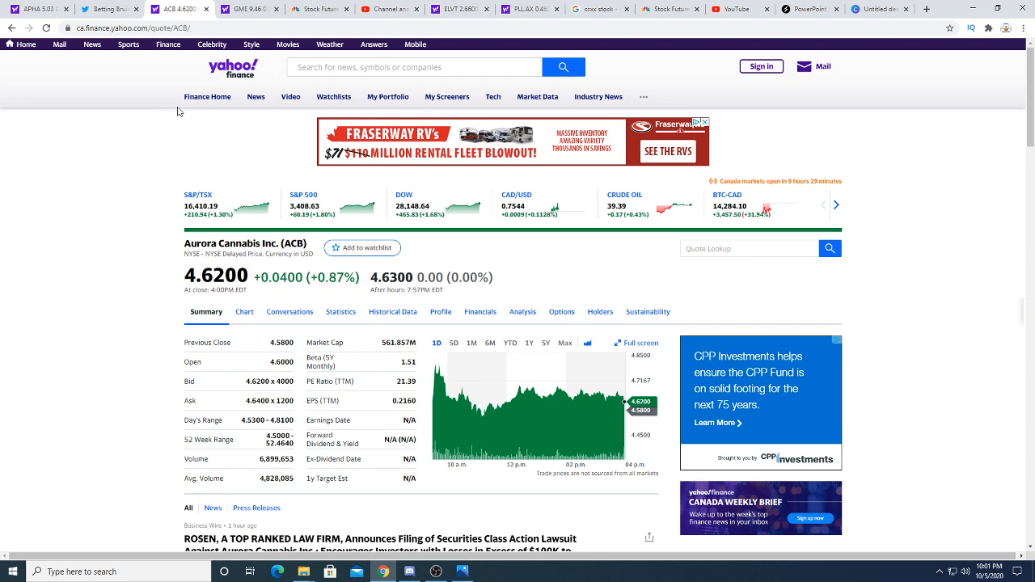
click(32, 10)
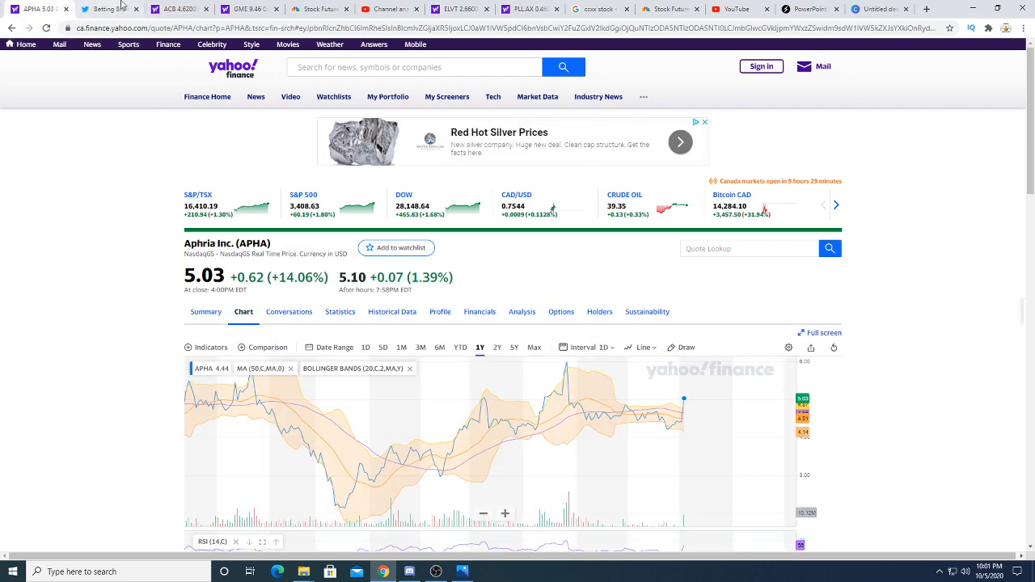
click(189, 10)
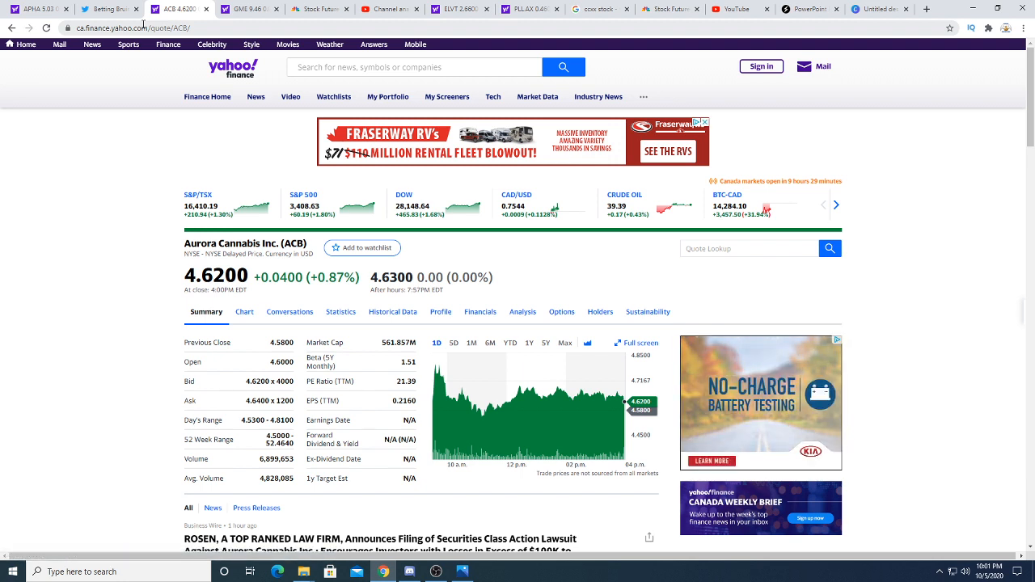
mouse_move(65, 5)
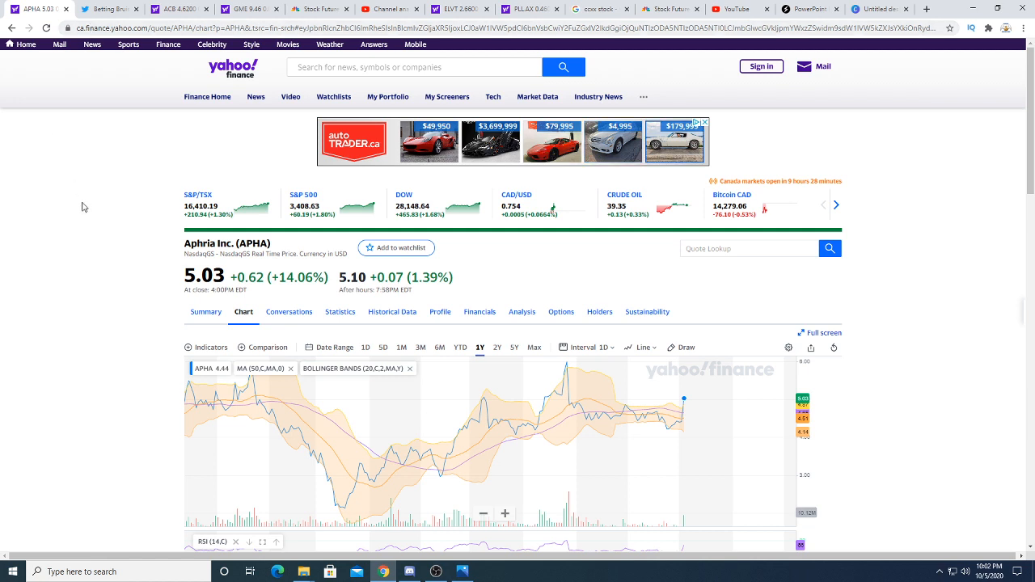
mouse_move(163, 124)
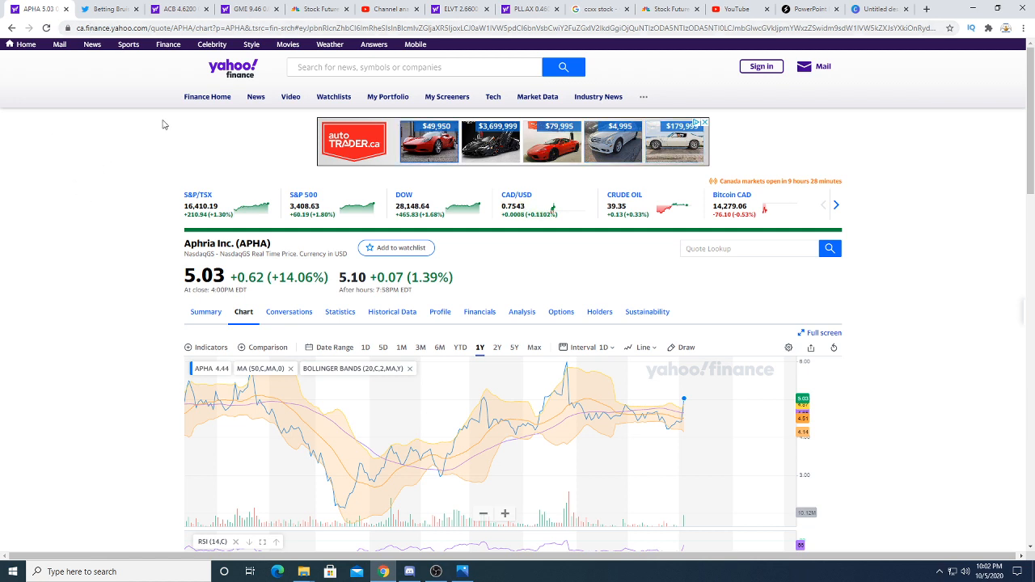
mouse_move(330, 10)
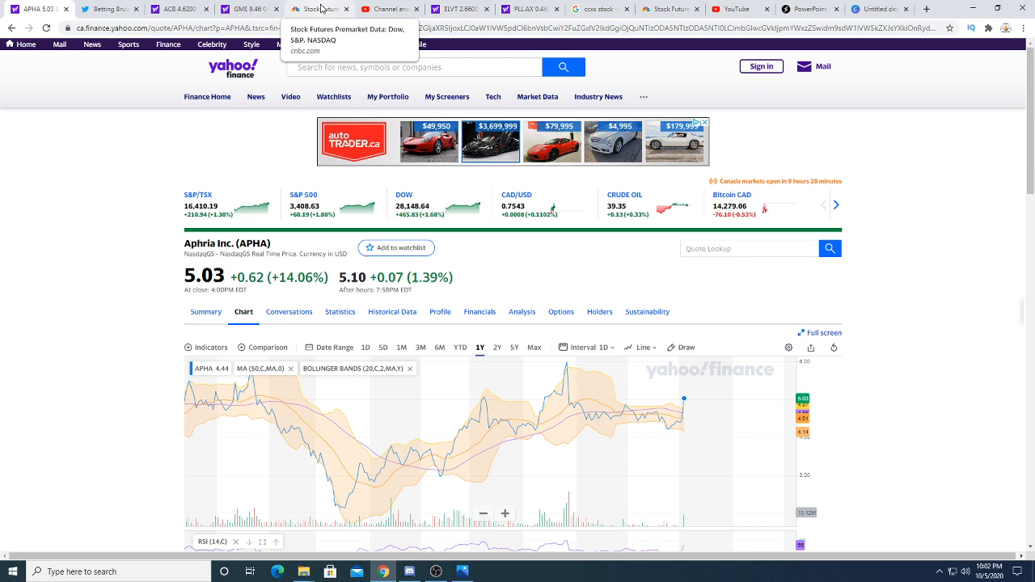
Step: Move to CNBC's pre-market data page showing Dow and S&P futures
click(315, 10)
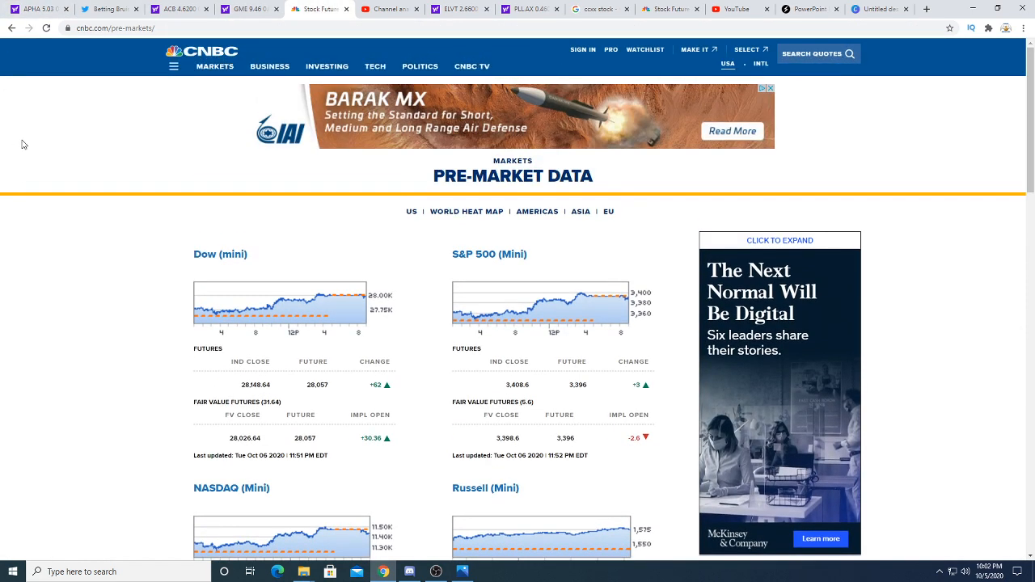
Step: Review the CNBC pre-market futures and bring the OBS Studio recorder window back on top
scroll(down, 3)
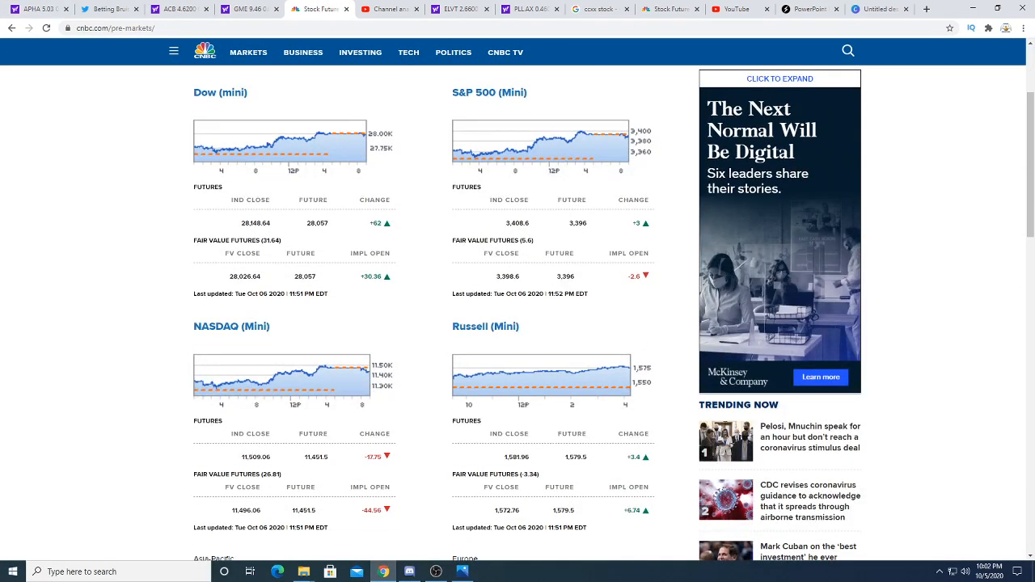
click(437, 572)
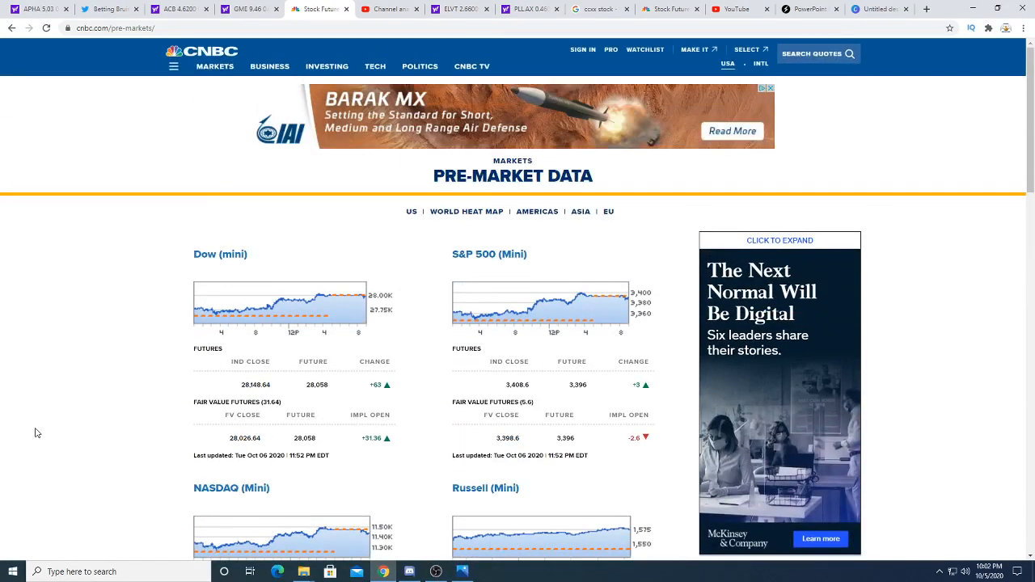
mouse_move(462, 546)
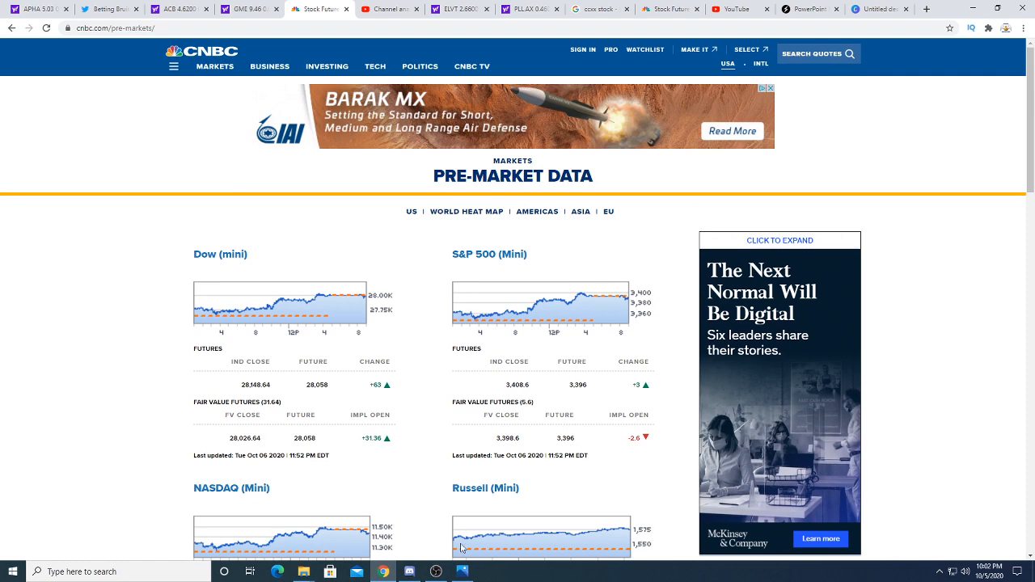
click(435, 572)
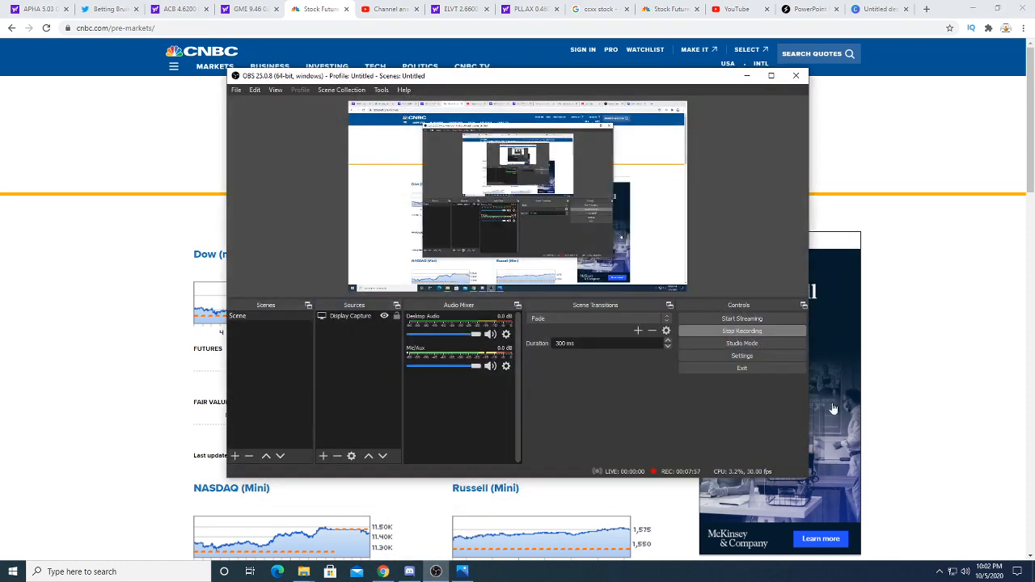